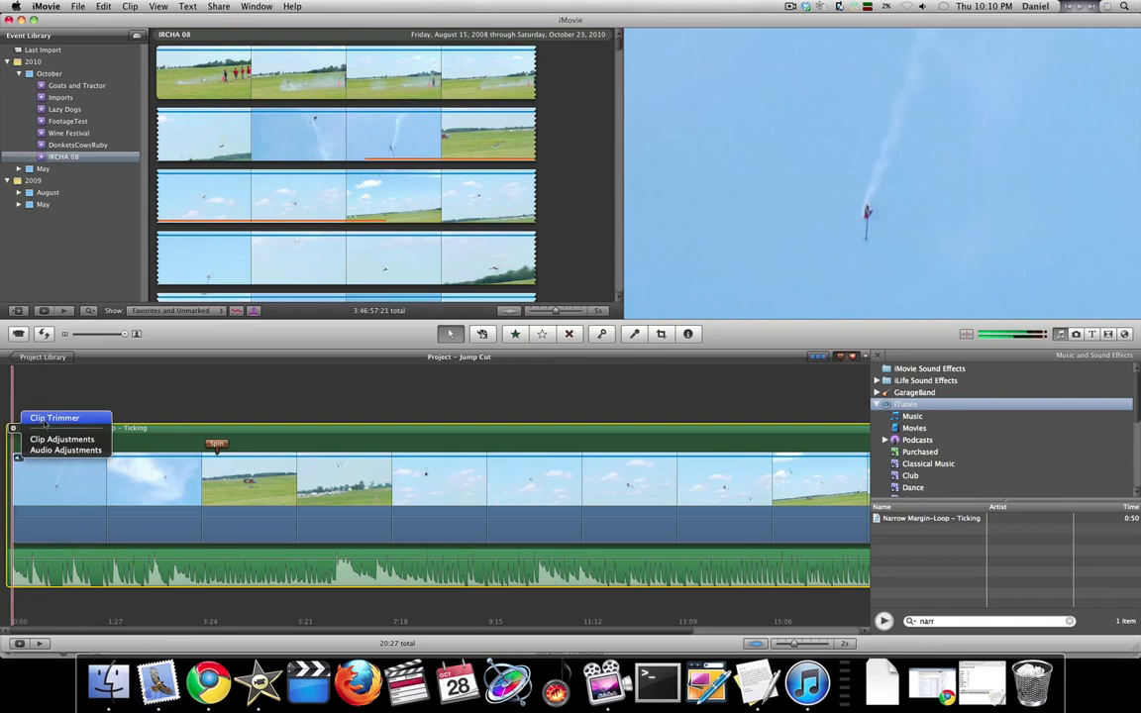
Step: Open the Narrow Margin-Loop ticking music clip in the Clip Trimmer
{"action": "left_click", "coordinate": [54, 417]}
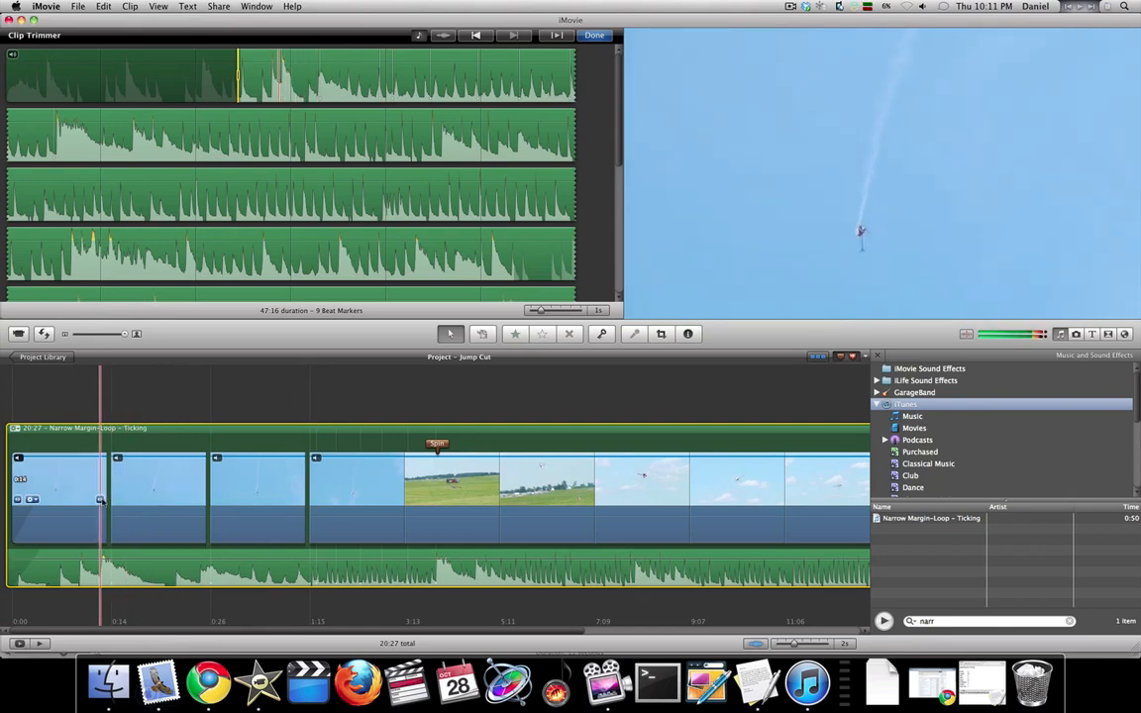
Step: Undo the most recently added beat marker, leaving eight markers
{"action": "key", "text": "cmd+z"}
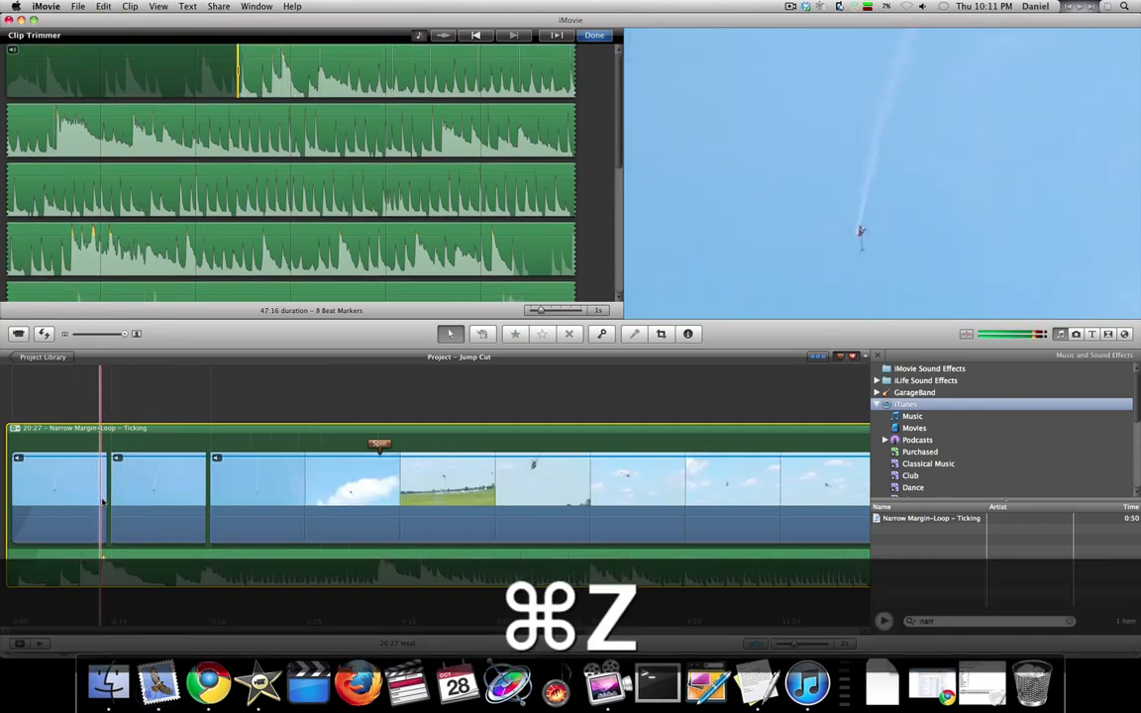
Step: Undo the remaining beat-marker edit and close the Clip Trimmer
{"action": "key", "text": "cmd+z"}
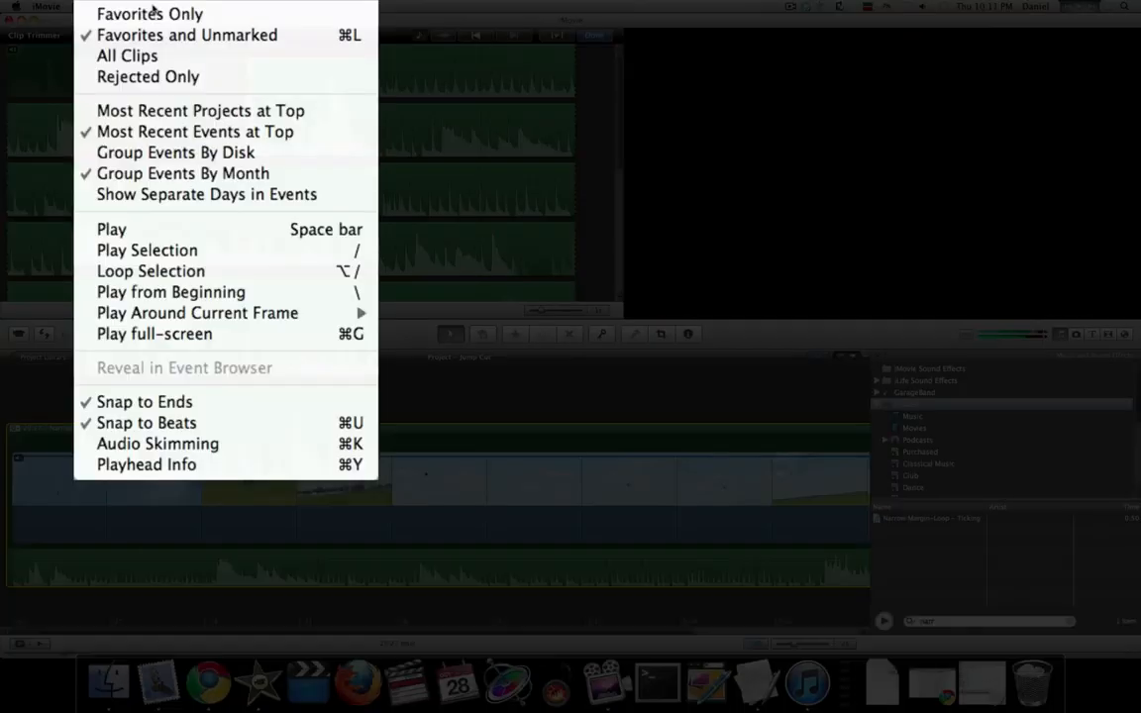
{"action": "left_click", "coordinate": [146, 465]}
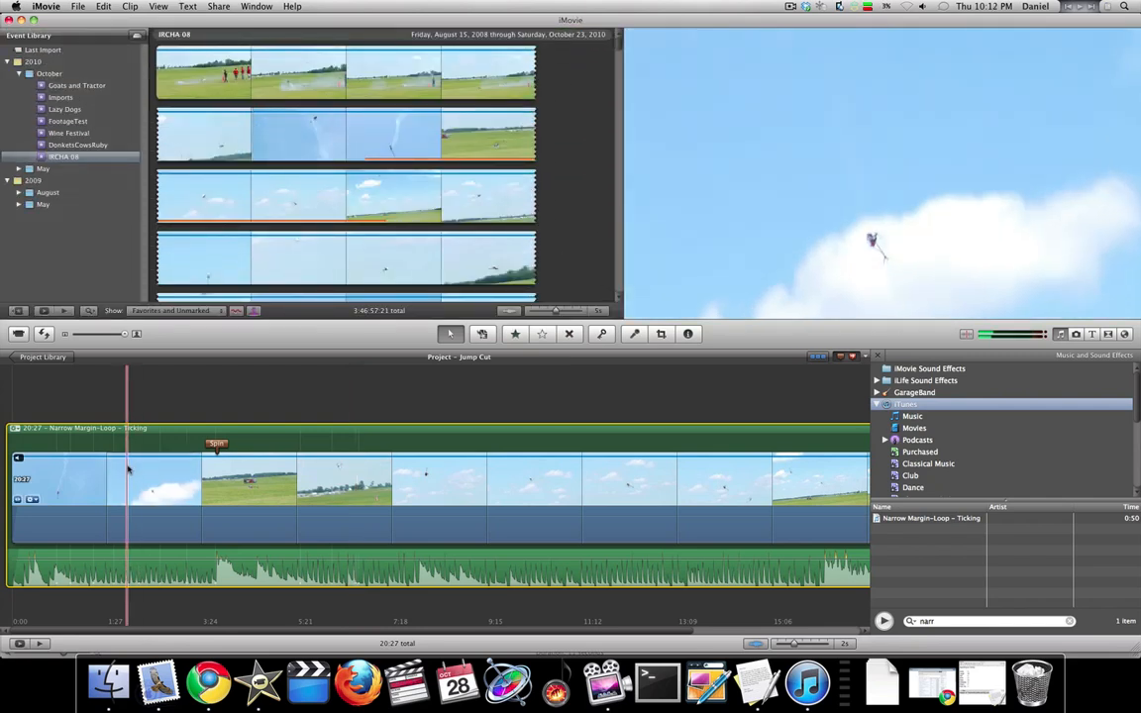
Step: Jump-cut the footage at beat markers, shortening the project to 18:27
{"action": "left_click", "coordinate": [130, 7]}
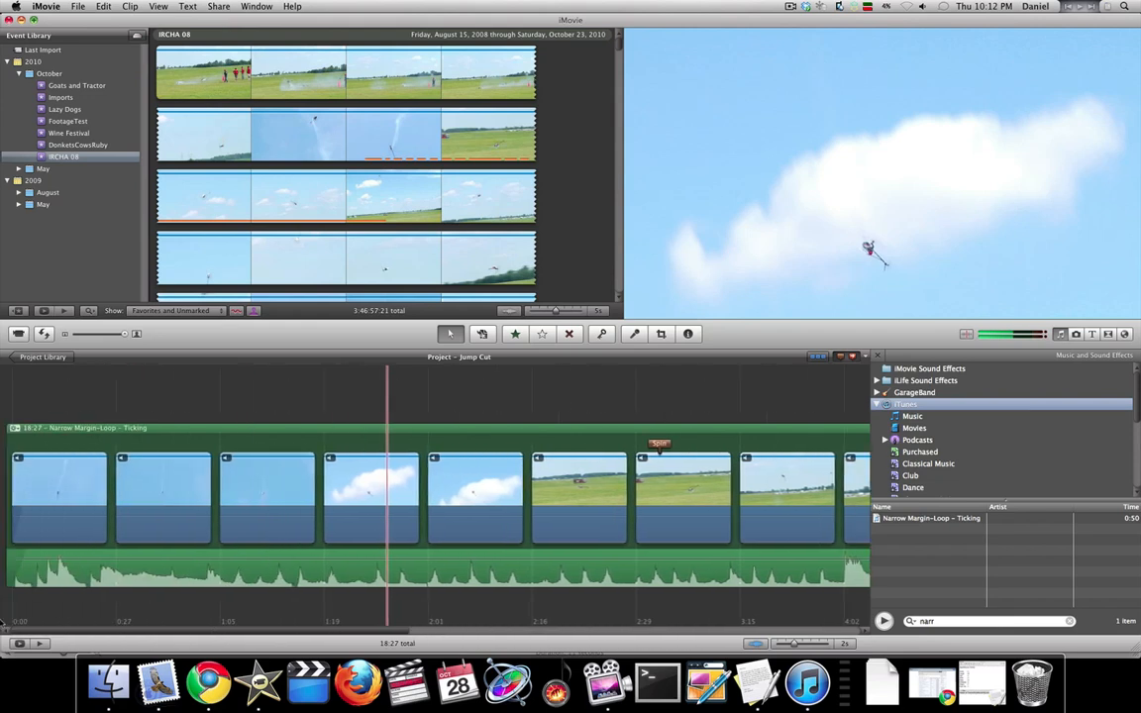
{"action": "right_click", "coordinate": [57, 495]}
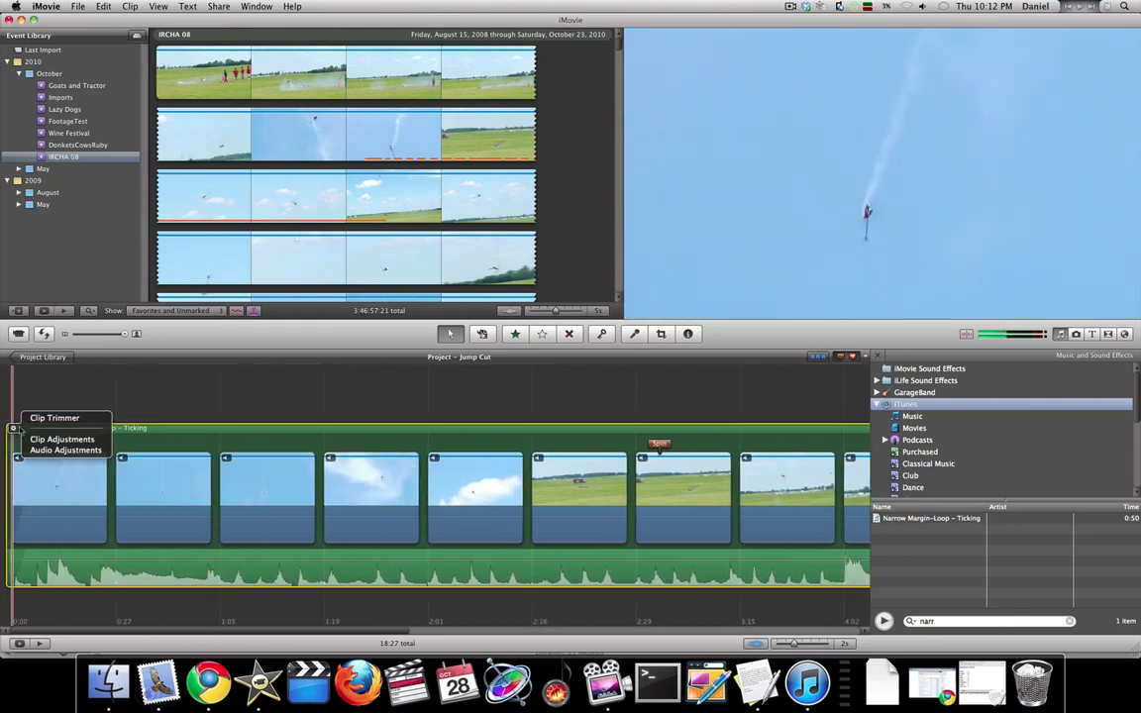